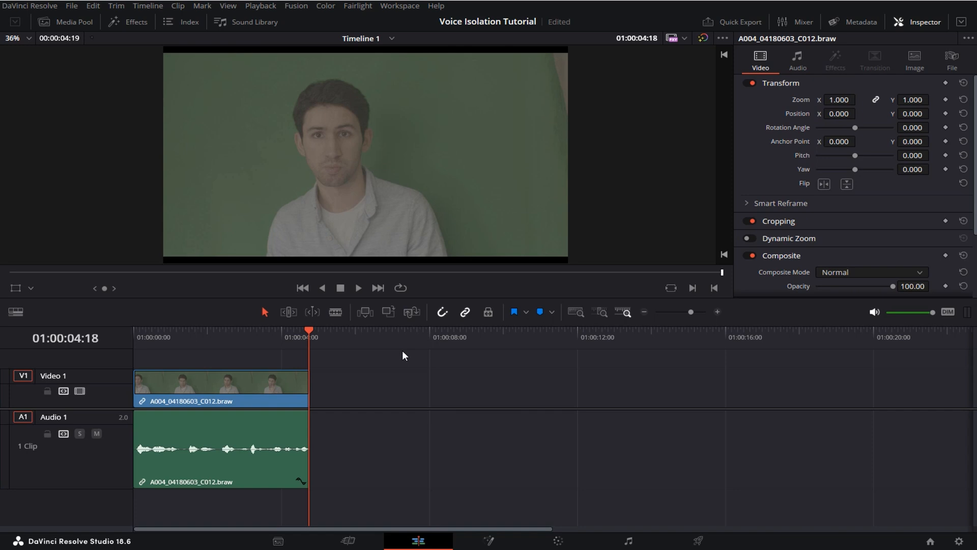
{"action": "mouse_move", "coordinate": [314, 336]}
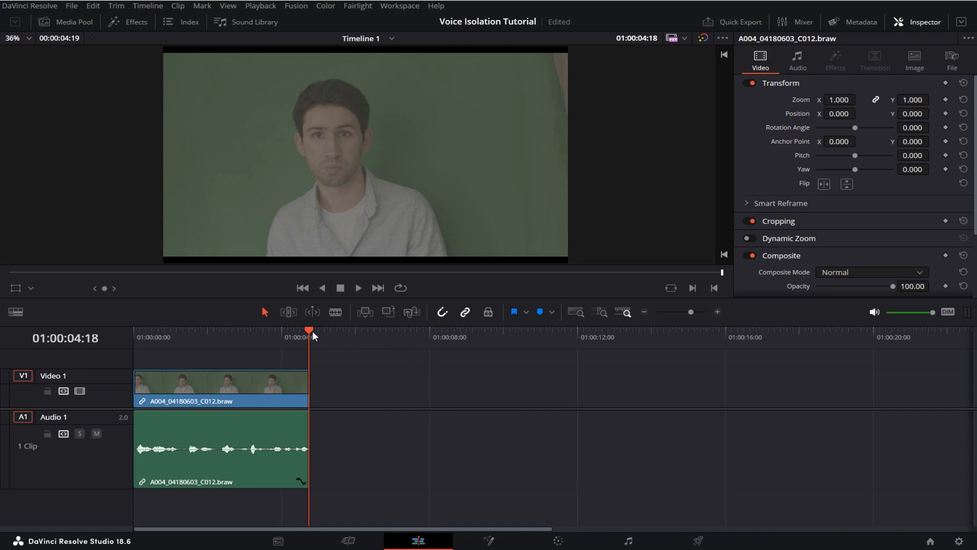
Return the playhead to the timeline start and play the original noisy dialogue clip.
{"action": "left_click", "coordinate": [303, 287]}
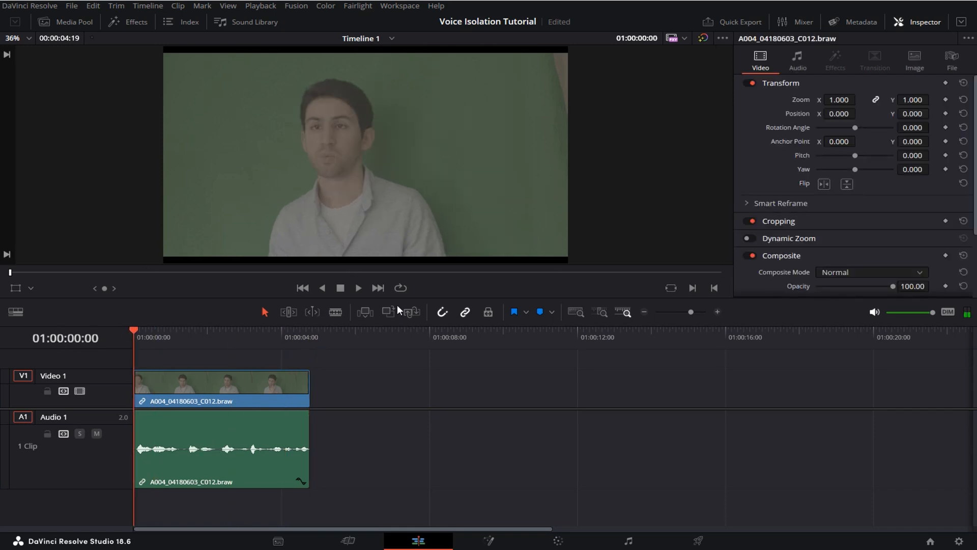
{"action": "left_click", "coordinate": [358, 287]}
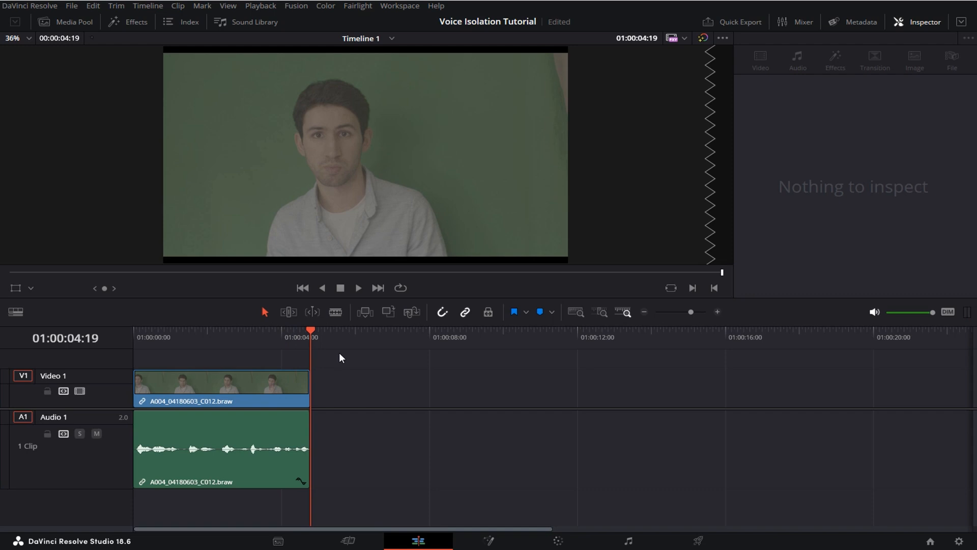
{"action": "mouse_move", "coordinate": [609, 533]}
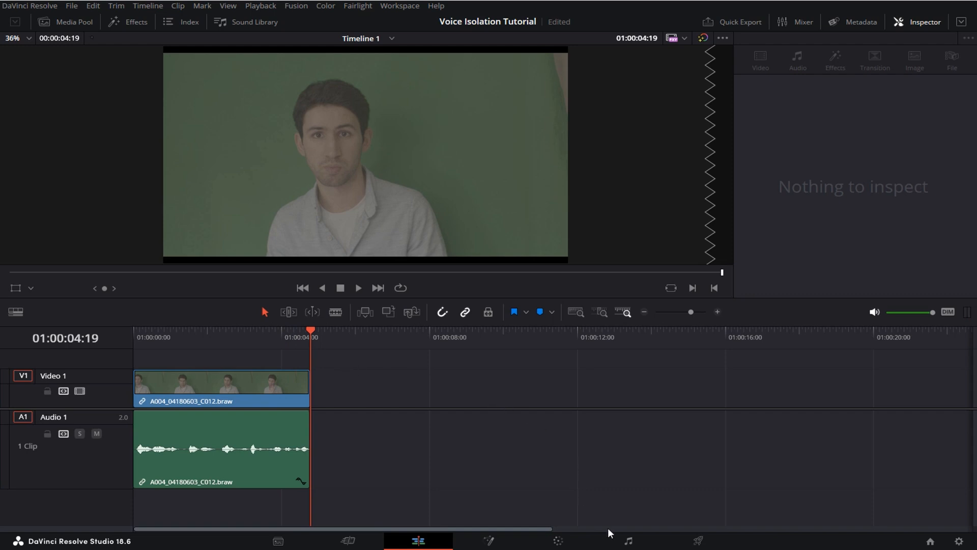
Open the Fairlight page and bring up Audio 1's Track FX in the mixer.
{"action": "left_click", "coordinate": [627, 540]}
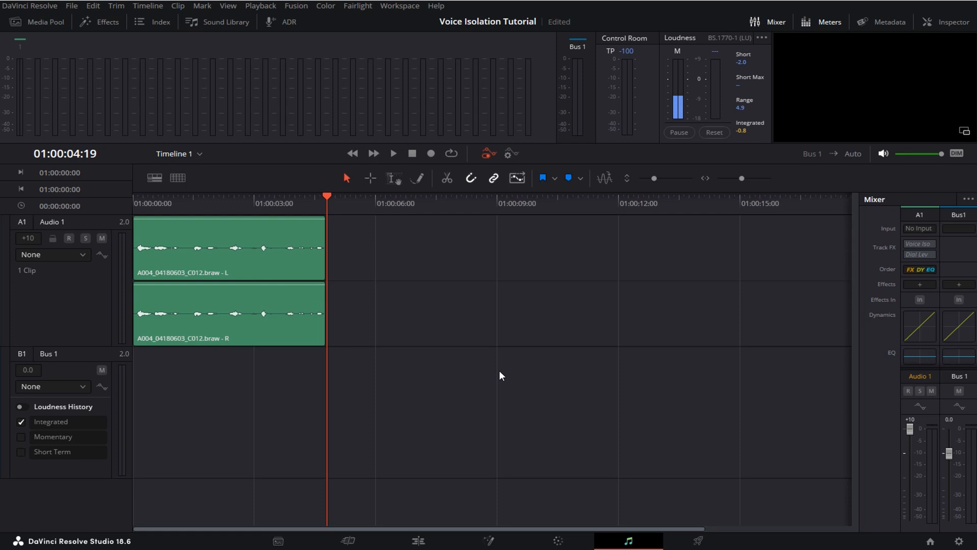
{"action": "mouse_move", "coordinate": [902, 277]}
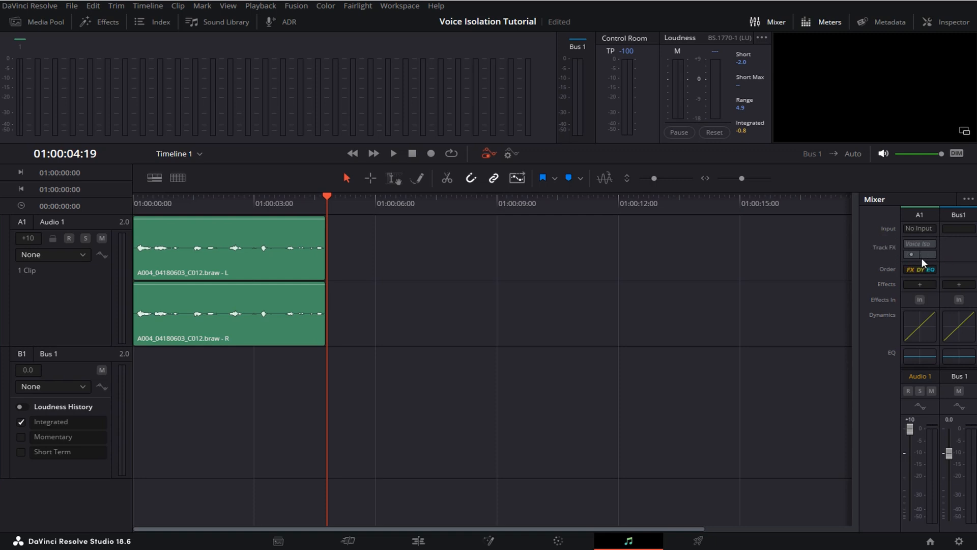
{"action": "left_click", "coordinate": [912, 253]}
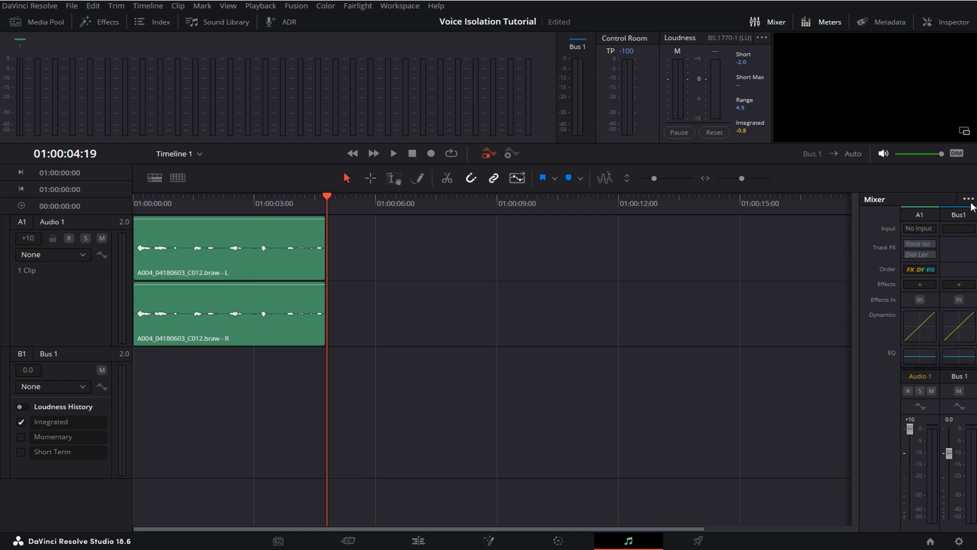
{"action": "left_click", "coordinate": [969, 199]}
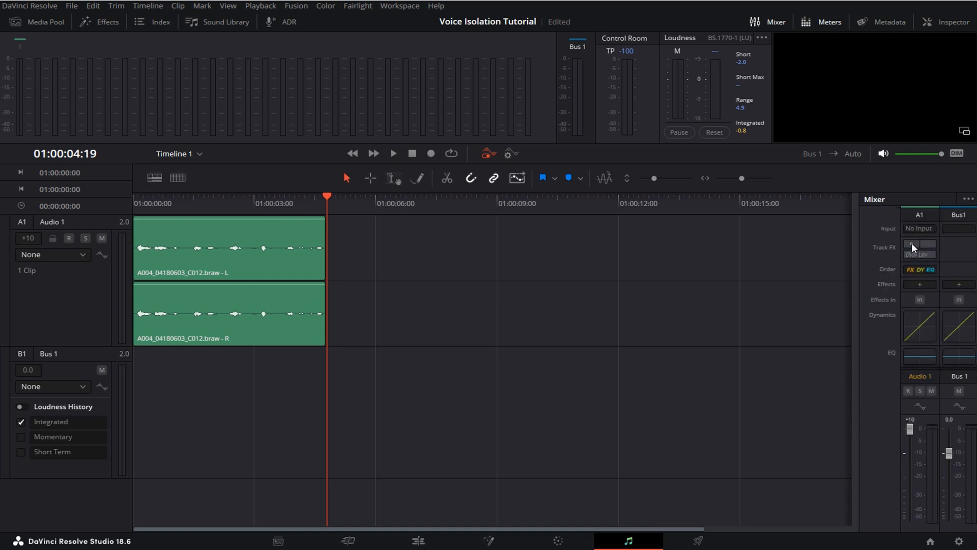
Turn on Voice Isolation for Audio 1, then replay the dialogue from the start and stop.
{"action": "left_click", "coordinate": [918, 244]}
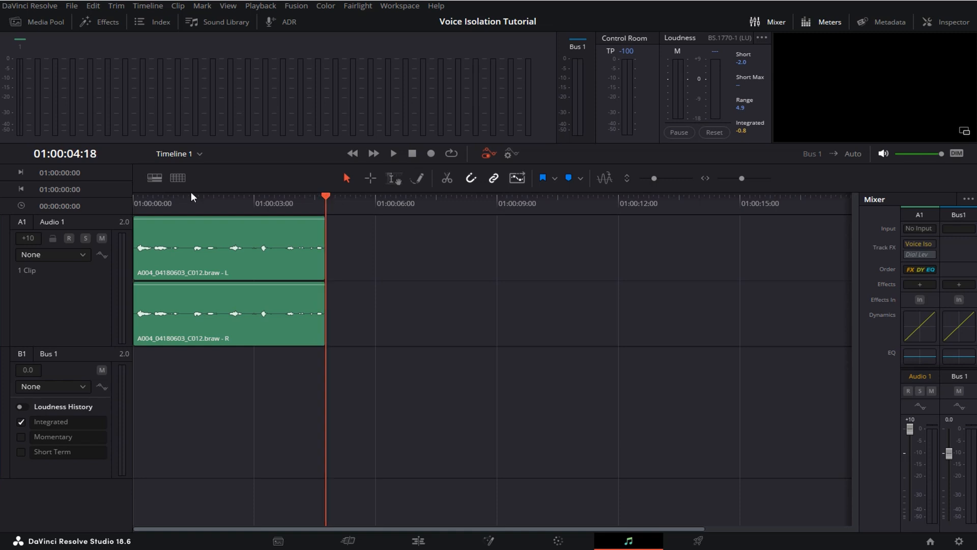
{"action": "left_click", "coordinate": [393, 153]}
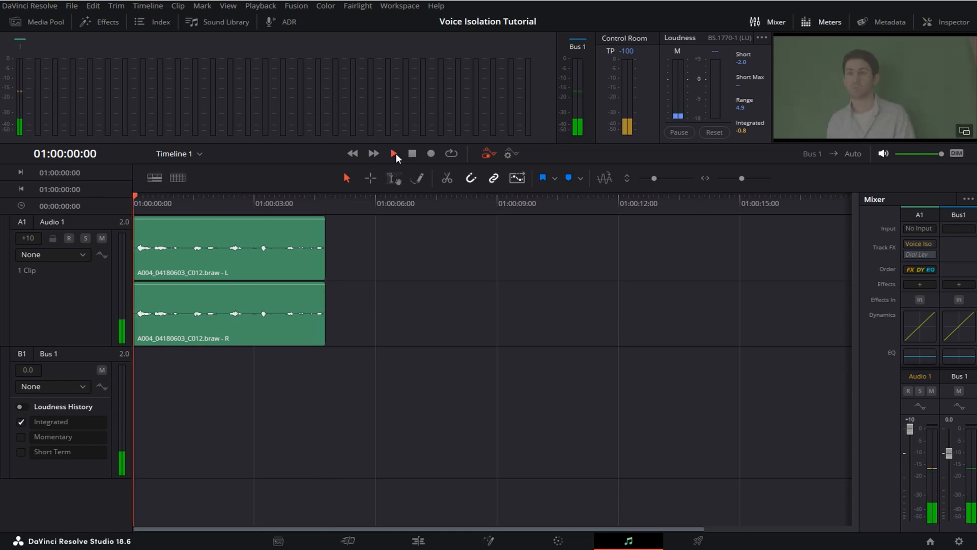
{"action": "left_click", "coordinate": [393, 153]}
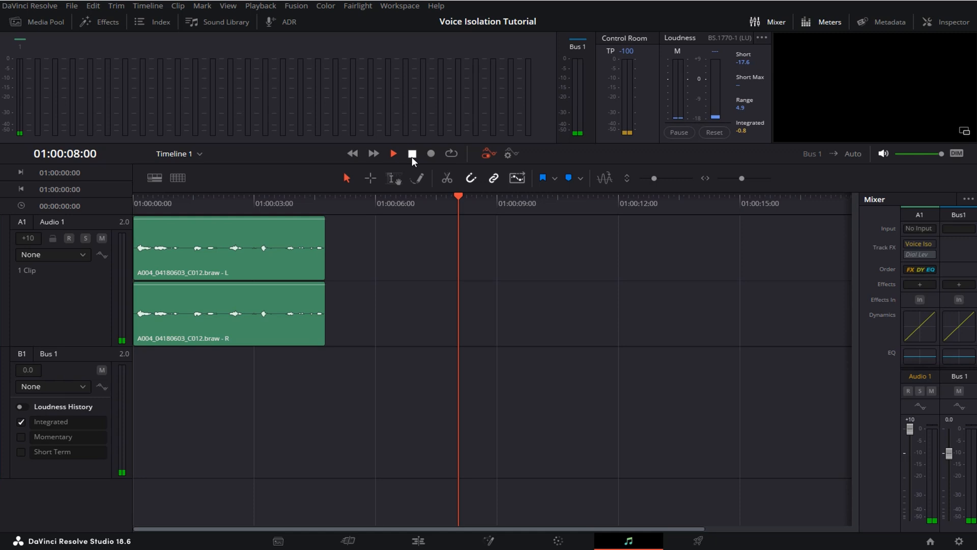
{"action": "left_click", "coordinate": [393, 153]}
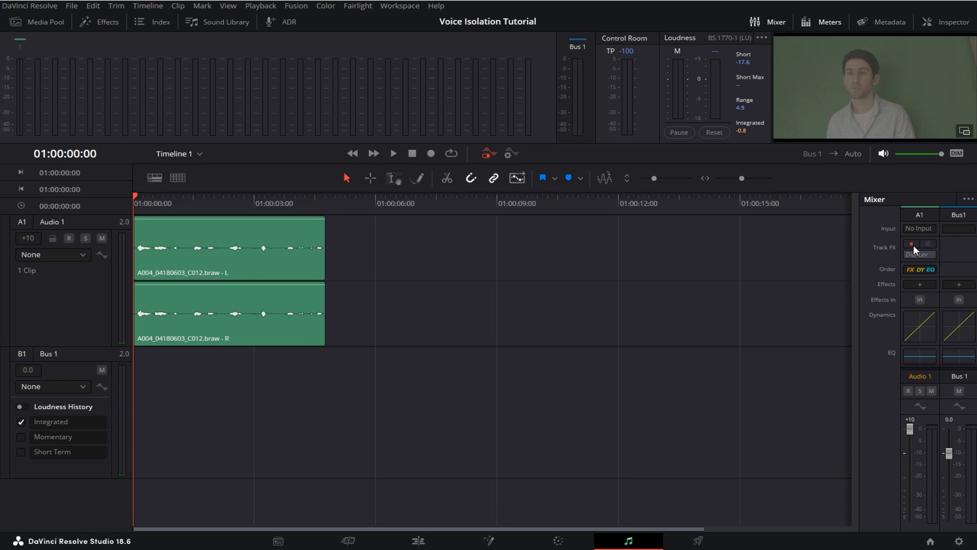
{"action": "left_click", "coordinate": [918, 247]}
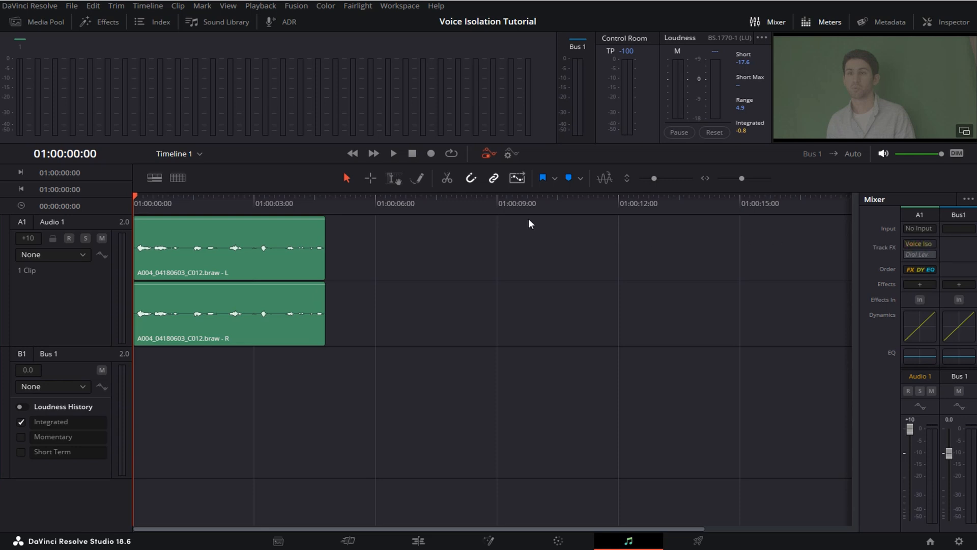
{"action": "mouse_move", "coordinate": [380, 201]}
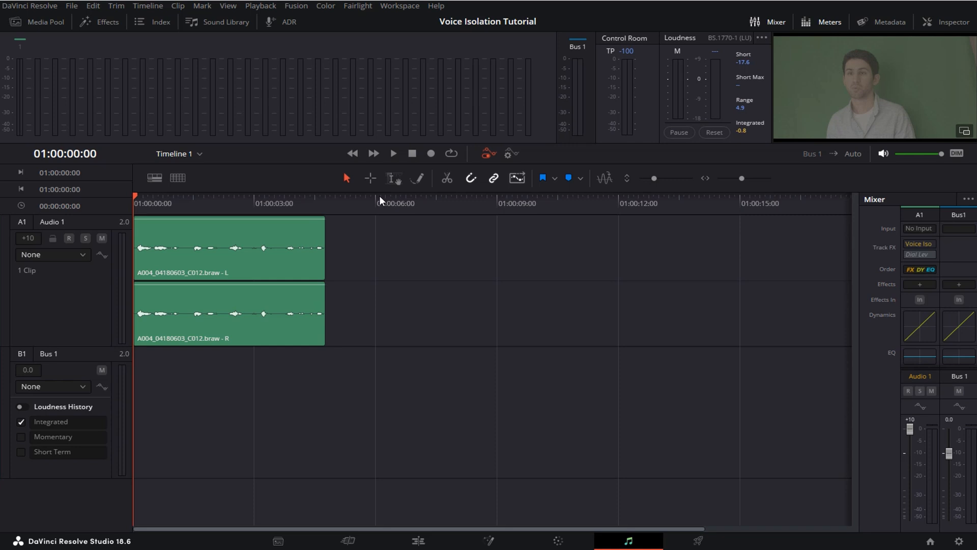
{"action": "mouse_move", "coordinate": [364, 240]}
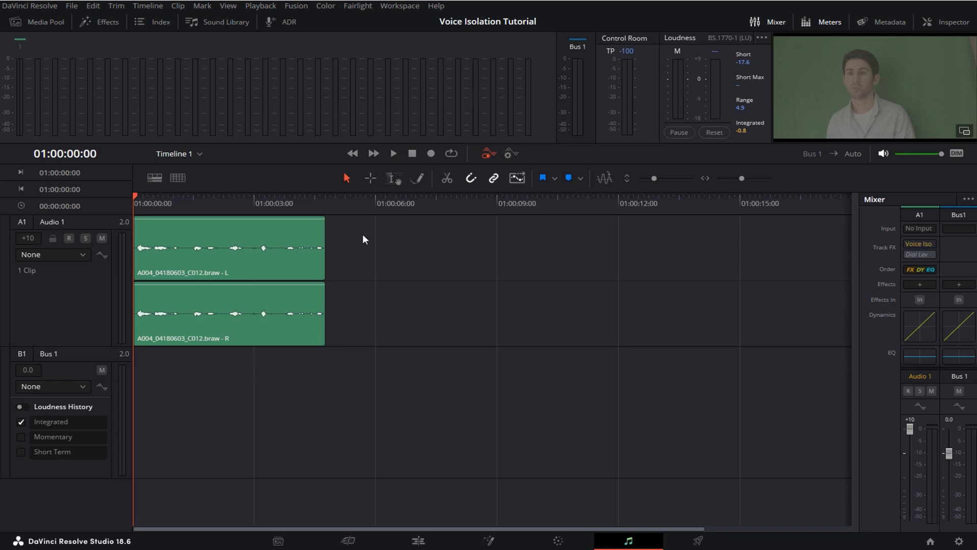